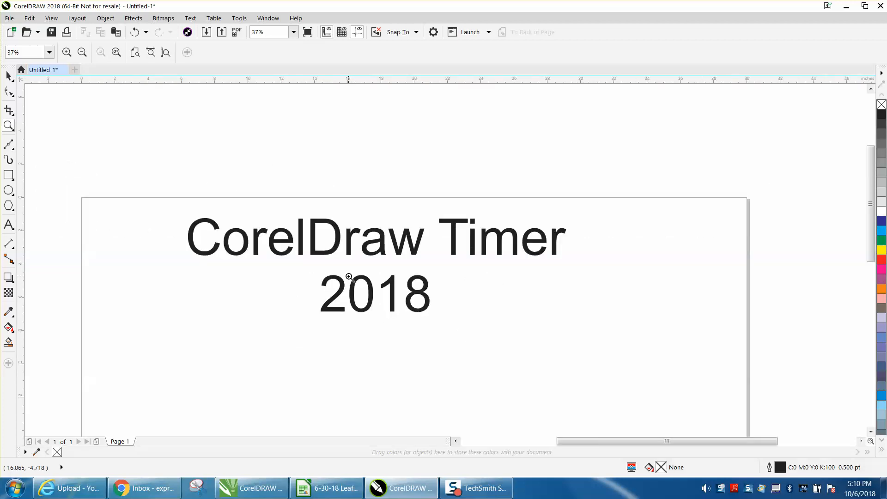
pyautogui.moveTo(346, 277)
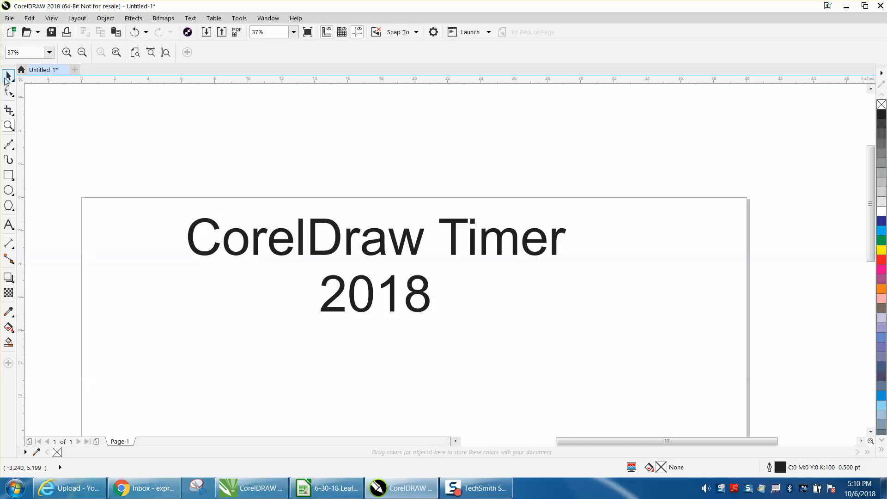
# - Switch to the Pick tool to select objects on the 40 by 28 inch page
pyautogui.click(8, 125)
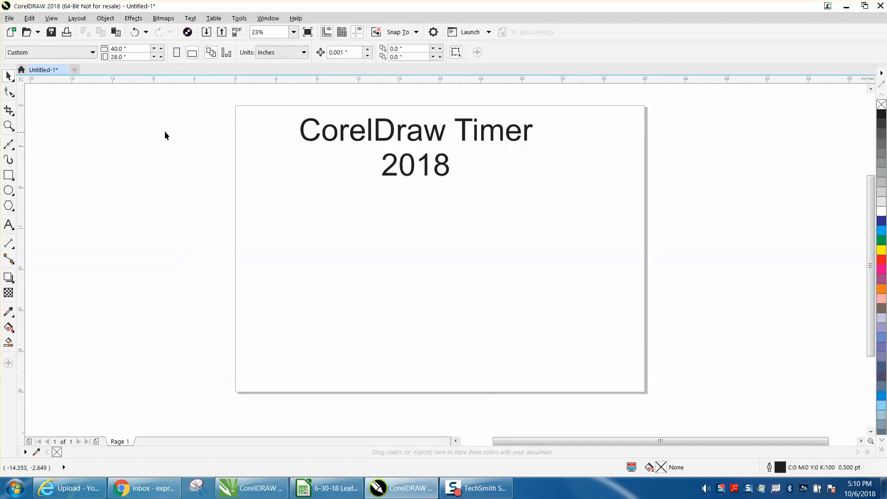
pyautogui.moveTo(235, 61)
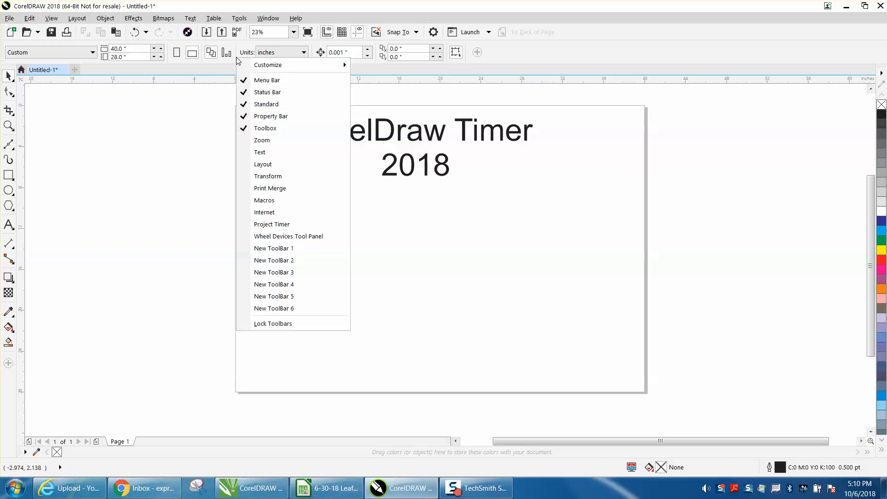
pyautogui.moveTo(271, 223)
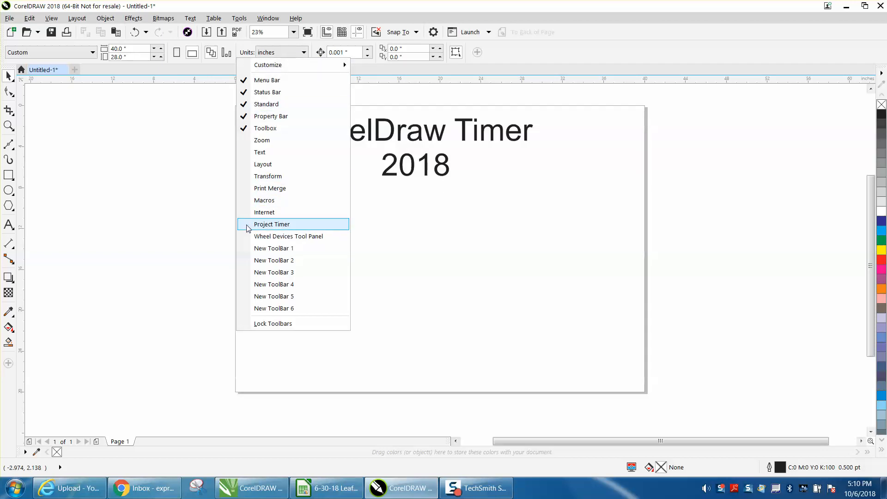
# - Show the Project Timer toolbar and resume time tracking for Task 1
pyautogui.click(272, 223)
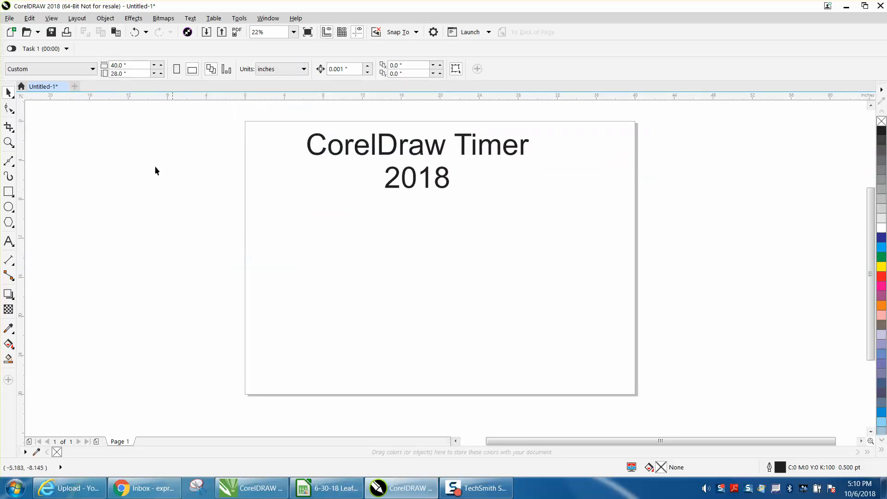
pyautogui.moveTo(10, 49)
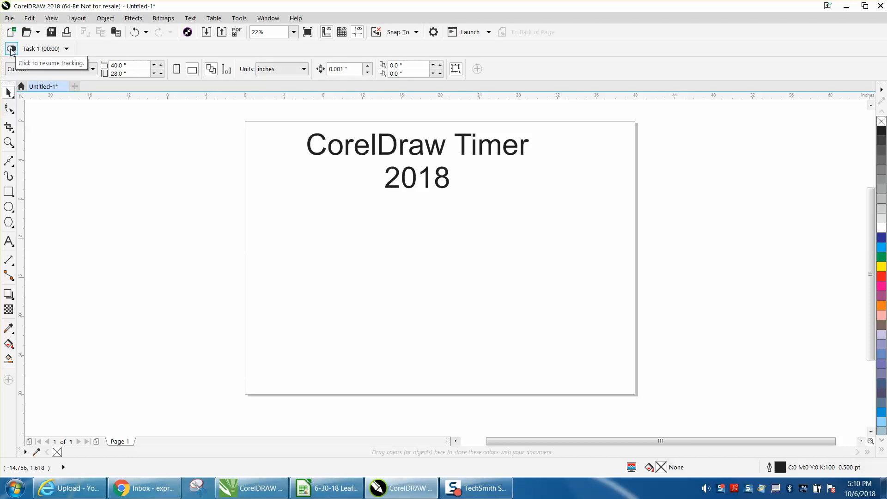
pyautogui.click(11, 49)
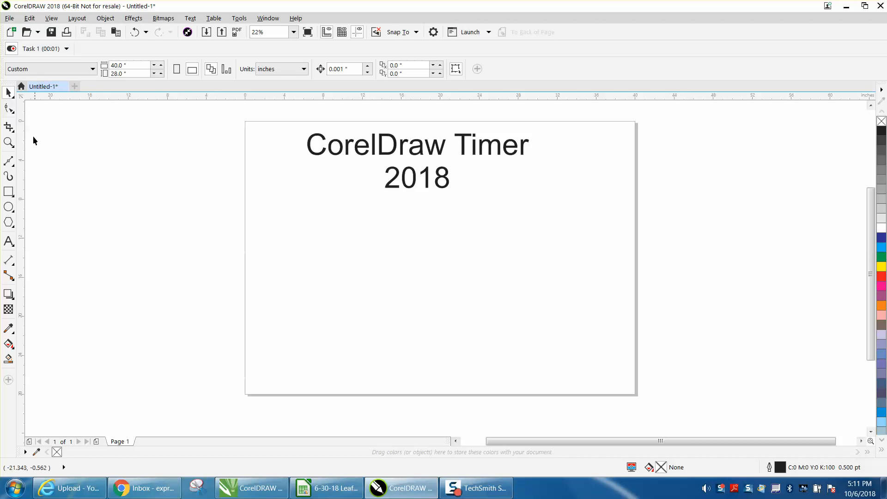
# - Draw the first rectangle below the two-line title
pyautogui.moveTo(345, 233); pyautogui.dragTo(413, 266)
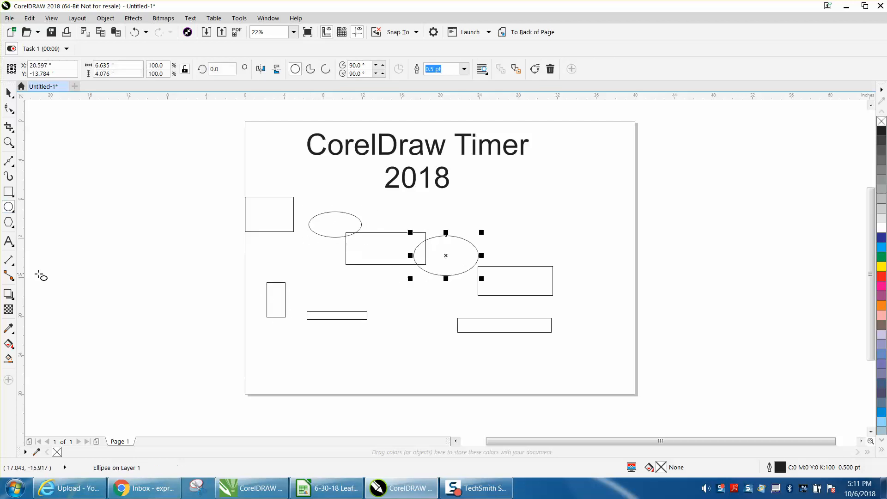
pyautogui.moveTo(524, 219)
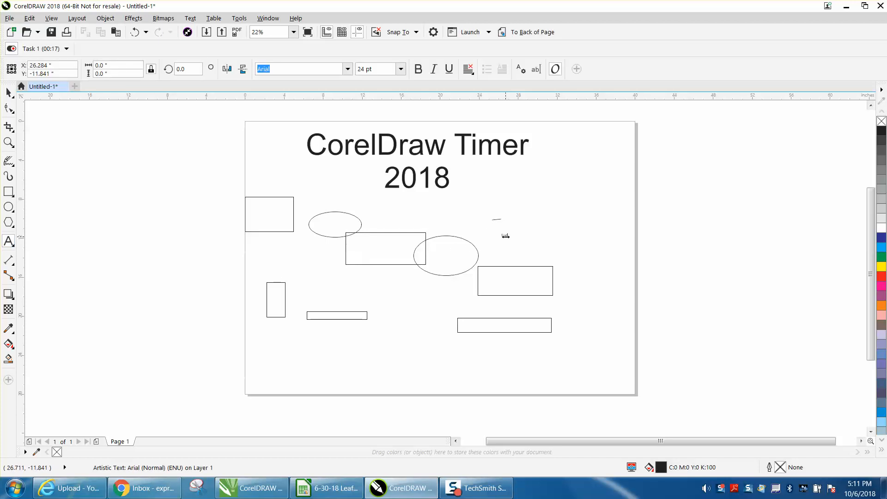
pyautogui.moveTo(596, 270)
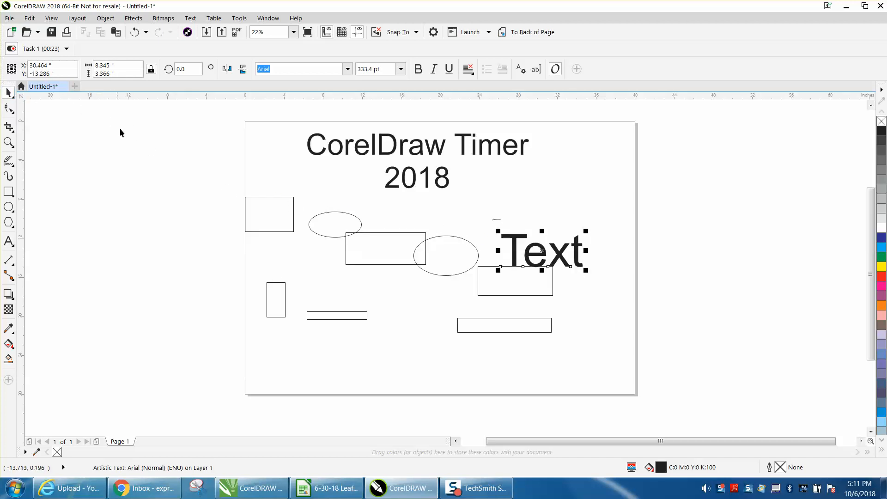
pyautogui.moveTo(160, 153)
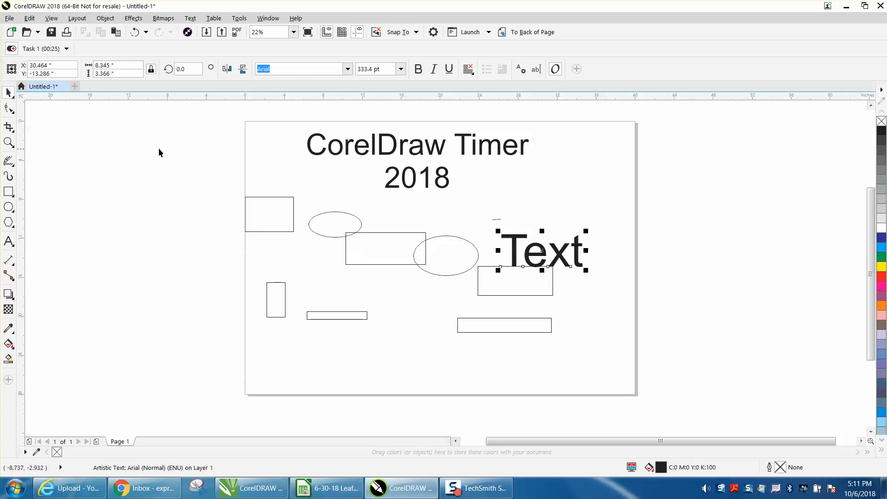
pyautogui.moveTo(81, 141)
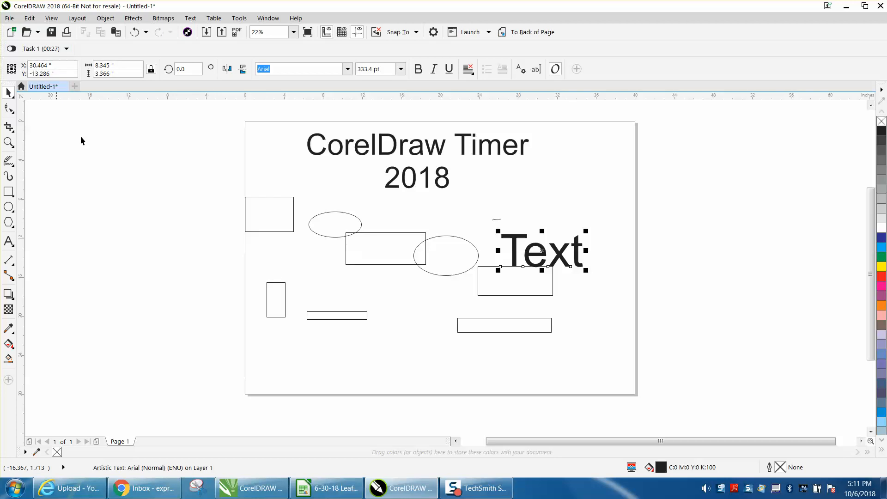
pyautogui.moveTo(114, 173)
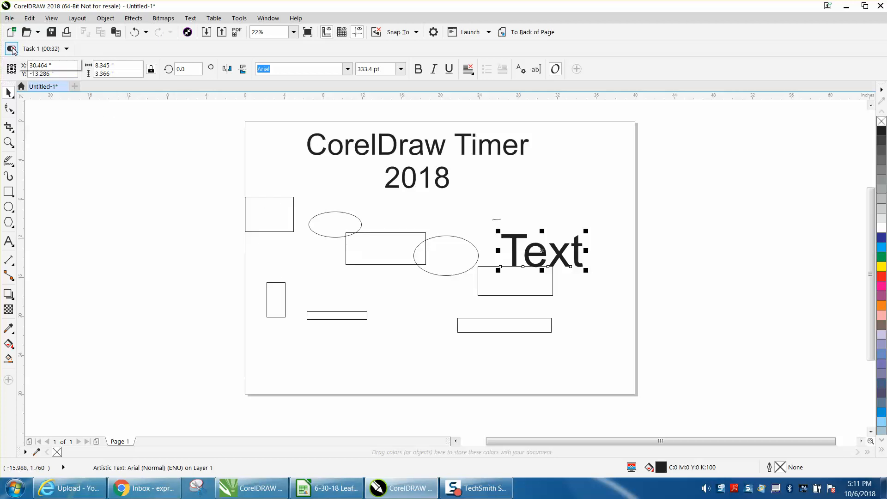
# - Bring up Task 1's editable details via the Project Timer panel's Edit task option
pyautogui.click(67, 48)
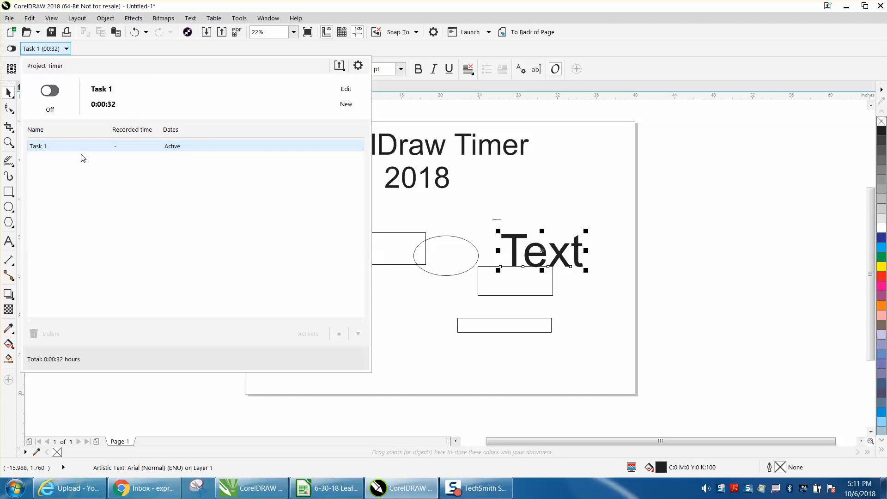
pyautogui.click(345, 89)
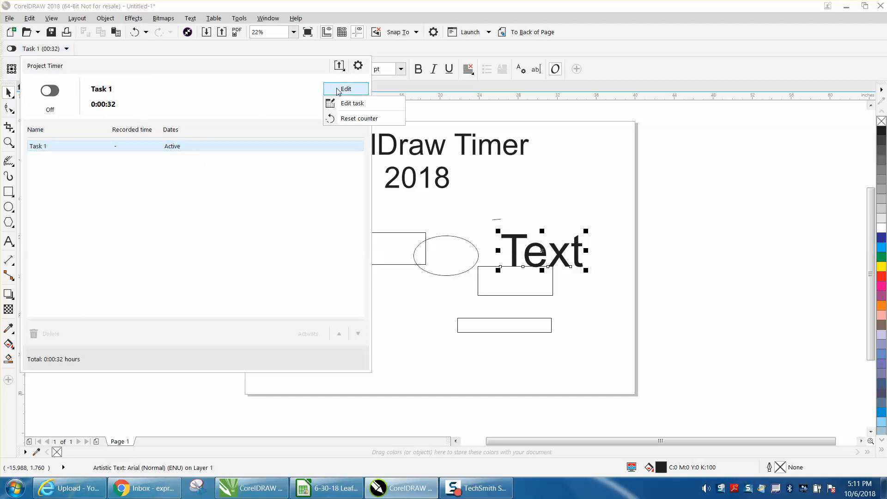
pyautogui.moveTo(357, 119)
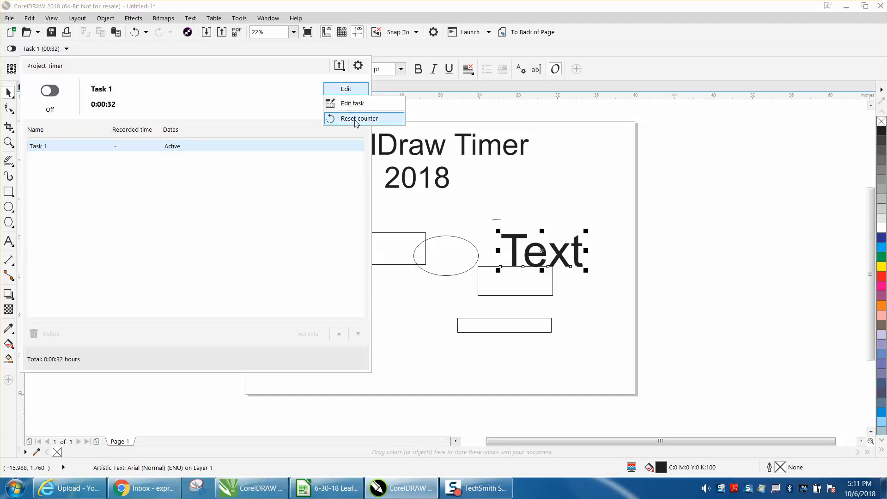
pyautogui.click(352, 102)
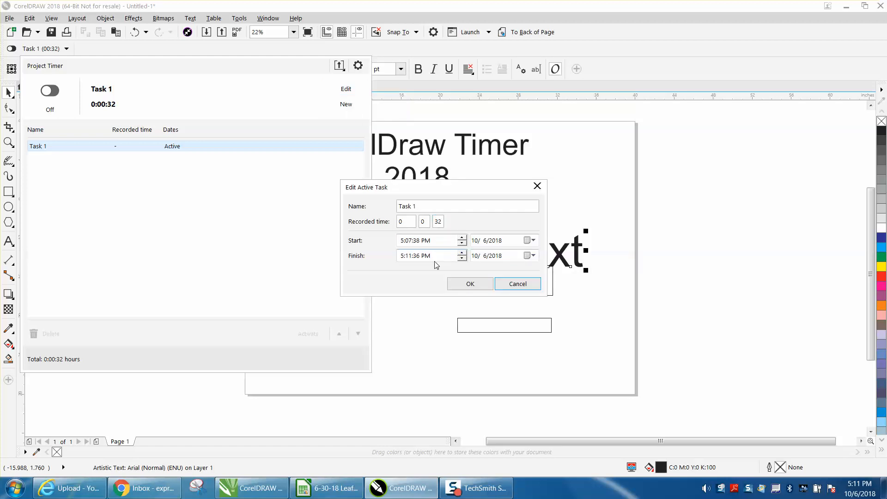
# - Review Task 1's recorded time fields and cancel, leaving it at 00:32
pyautogui.click(423, 220)
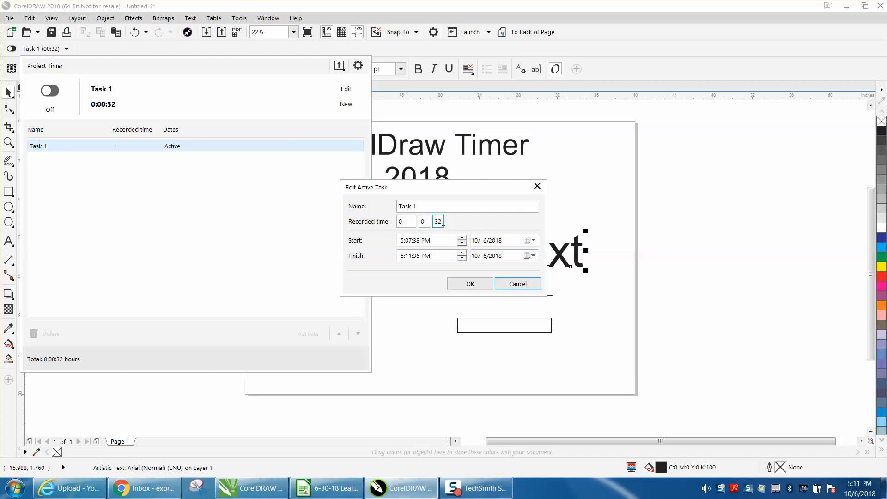
pyautogui.click(467, 206)
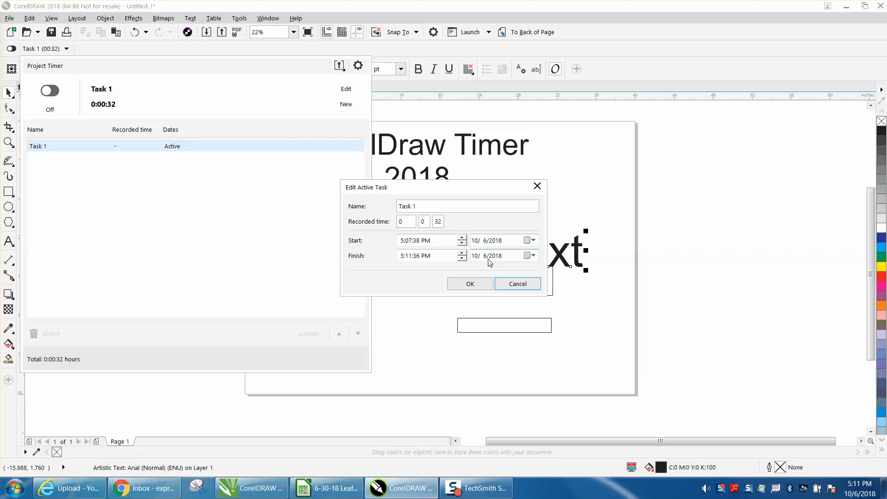
pyautogui.moveTo(517, 283)
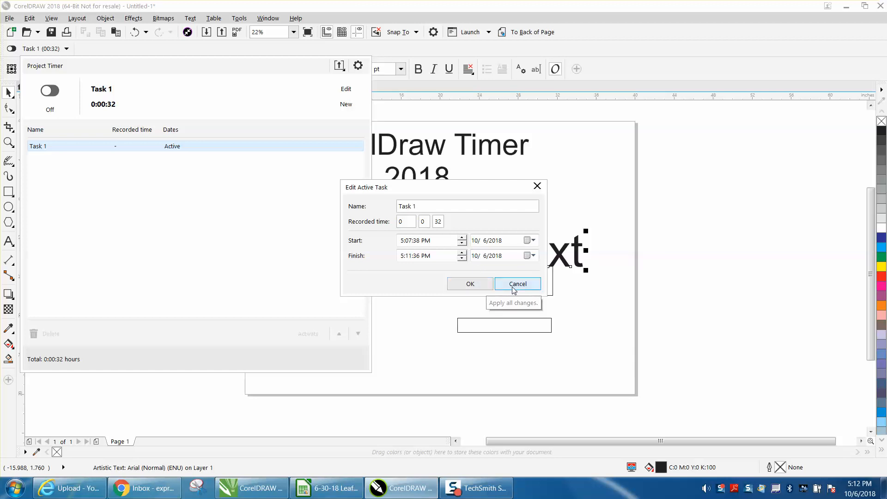
pyautogui.click(518, 284)
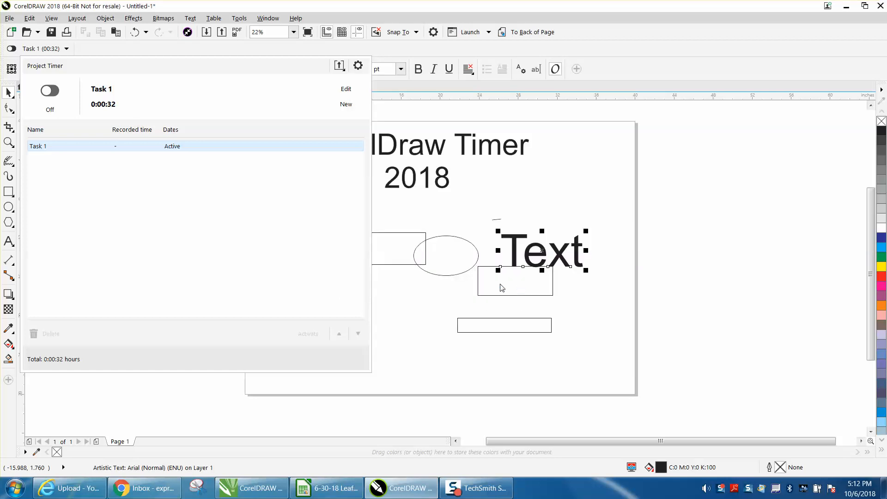
pyautogui.moveTo(422, 188)
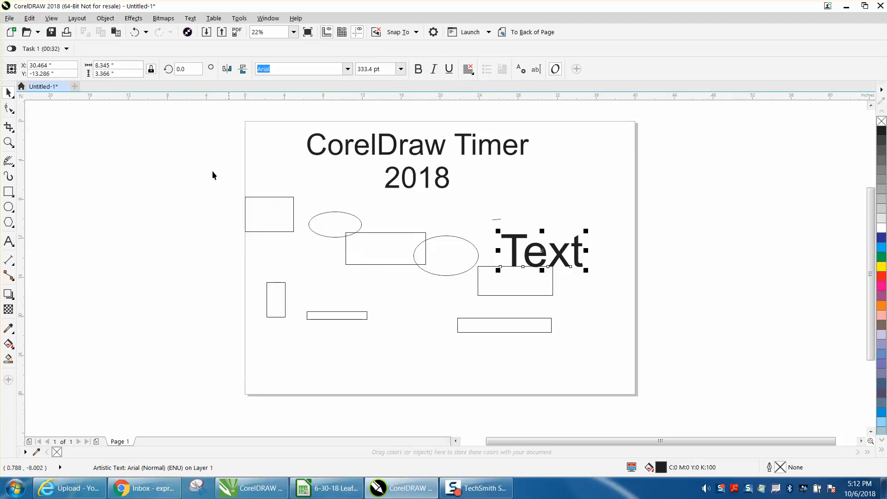
# - Reset Task 1's Project Timer counter back to 00:00
pyautogui.click(39, 49)
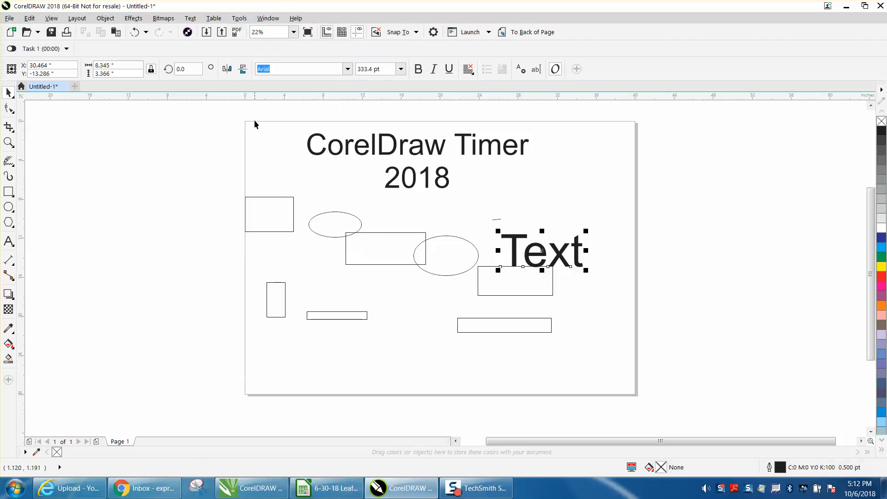
pyautogui.moveTo(134, 129)
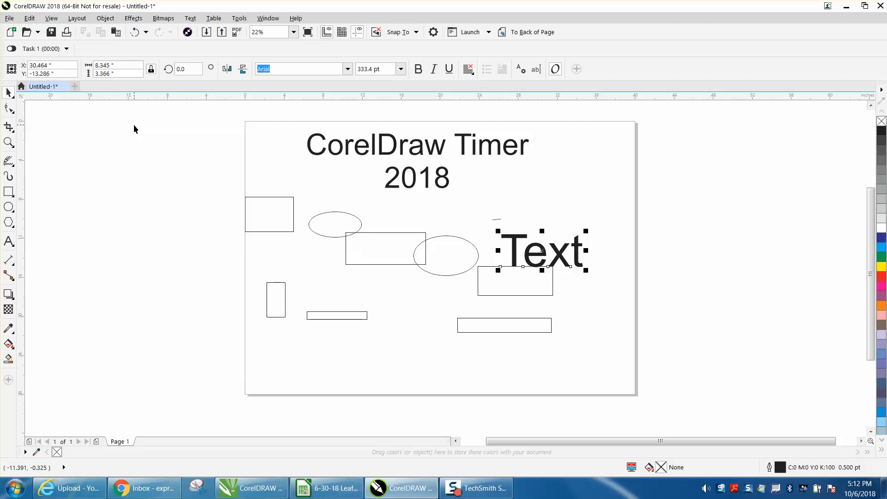
pyautogui.moveTo(112, 57)
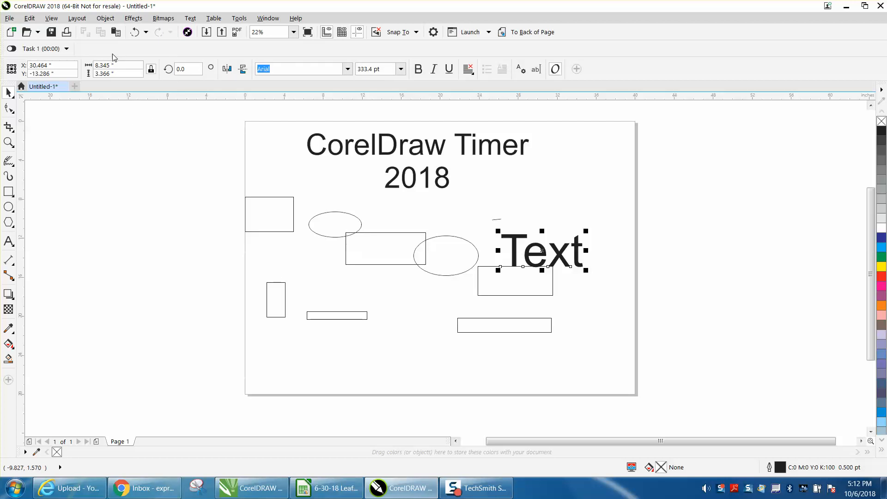
pyautogui.moveTo(117, 51)
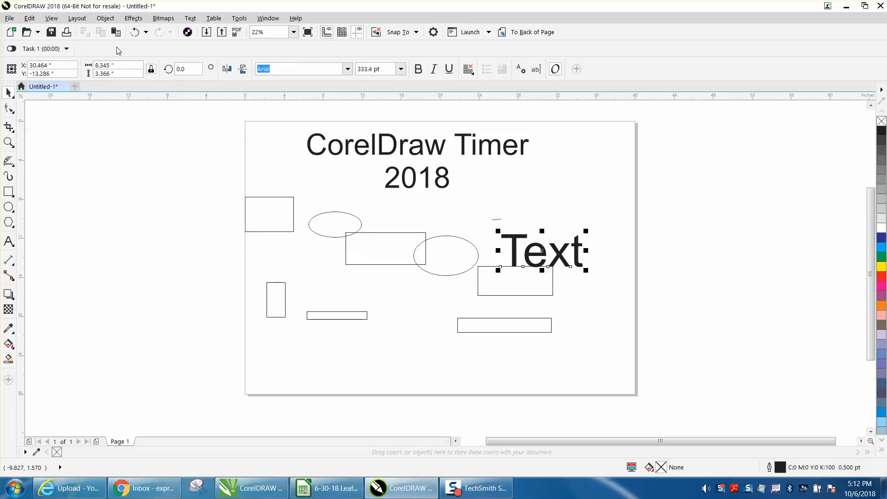
pyautogui.moveTo(94, 54)
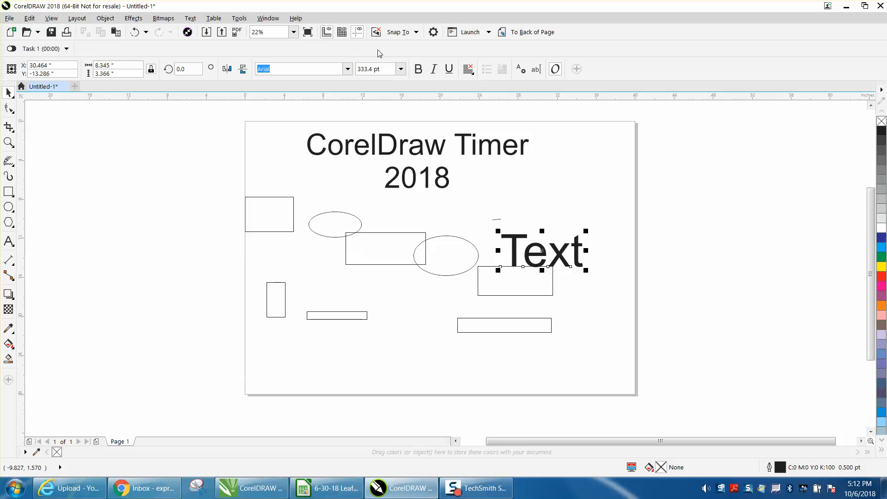
pyautogui.moveTo(119, 56)
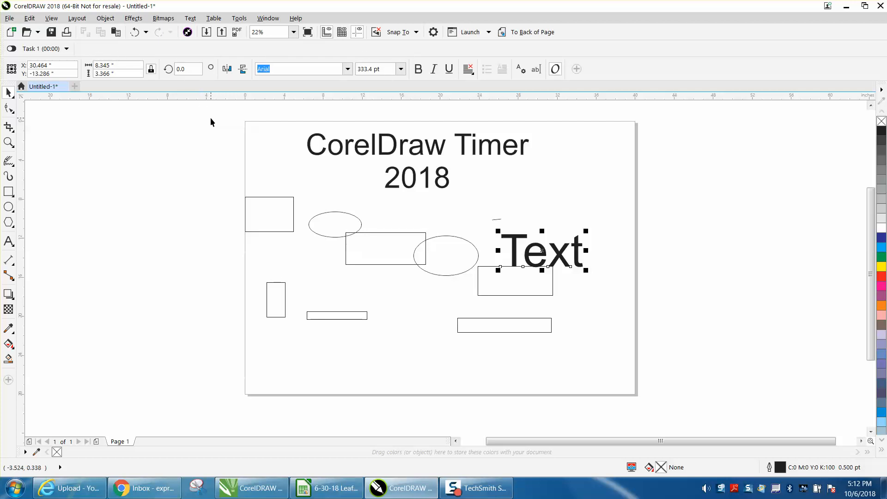
pyautogui.moveTo(232, 123)
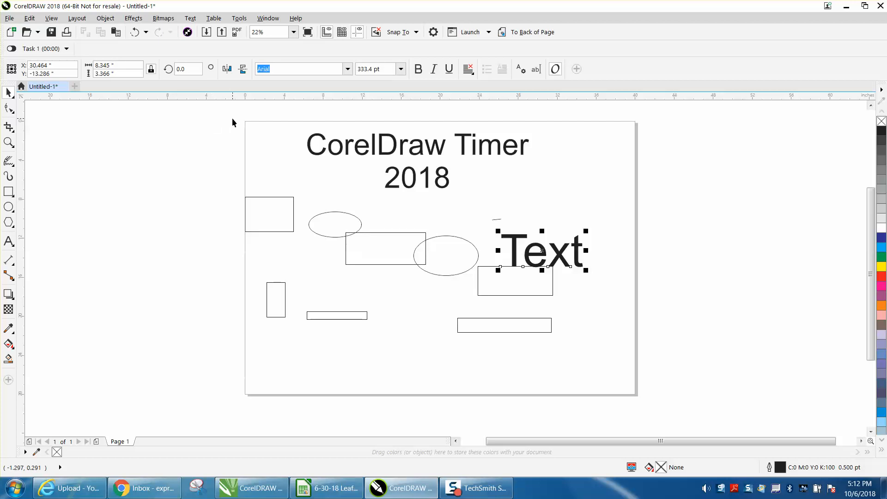